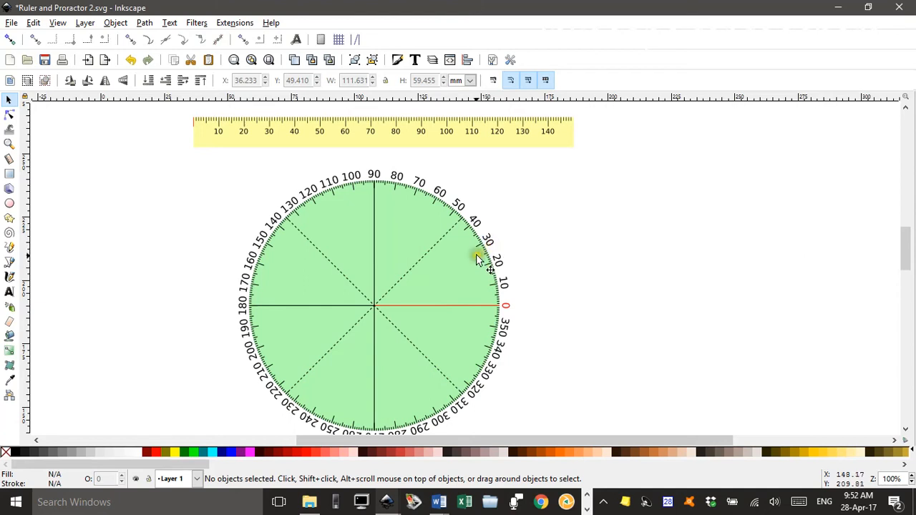
pyautogui.moveTo(417, 303)
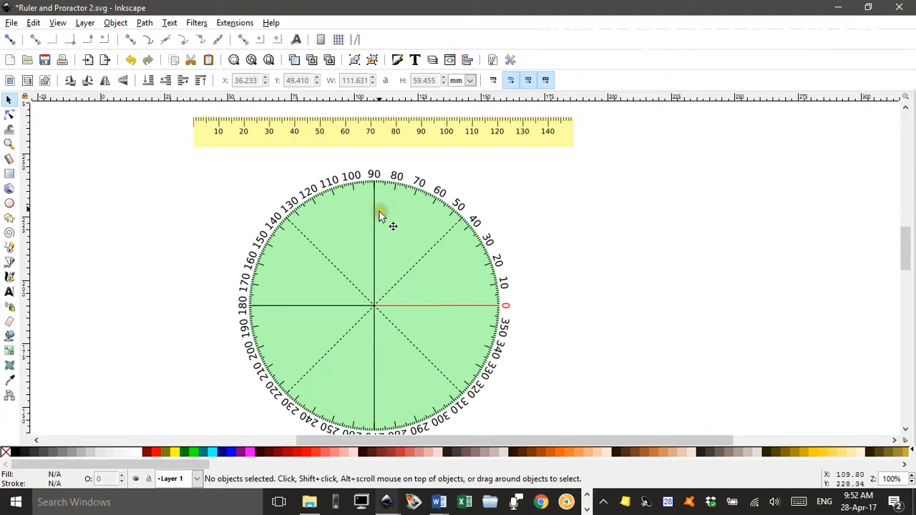
pyautogui.moveTo(408, 250)
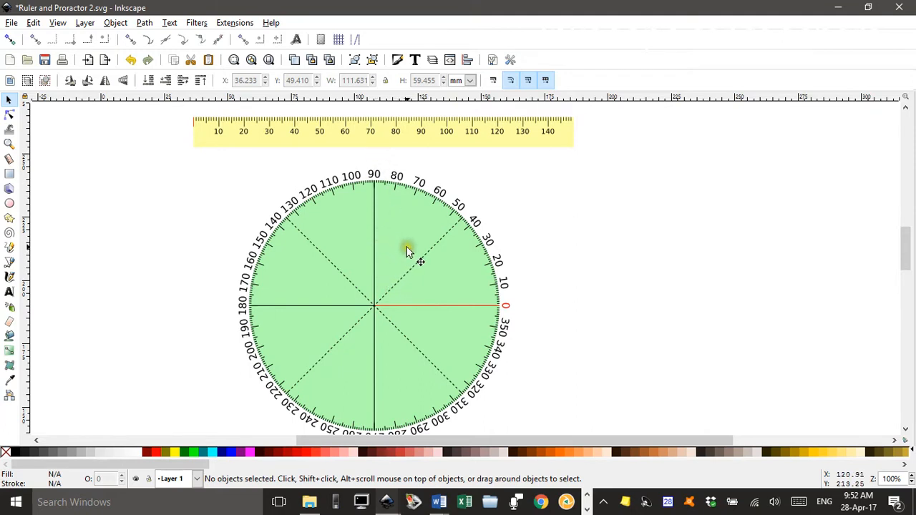
pyautogui.moveTo(392, 293)
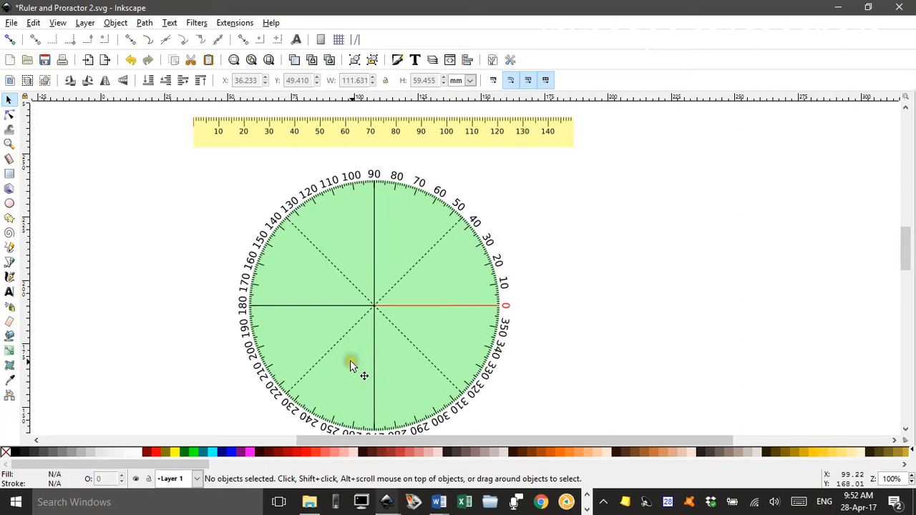
# - Draw a closed three-corner path with the Bezier pen below the protractor
pyautogui.scroll(-3)
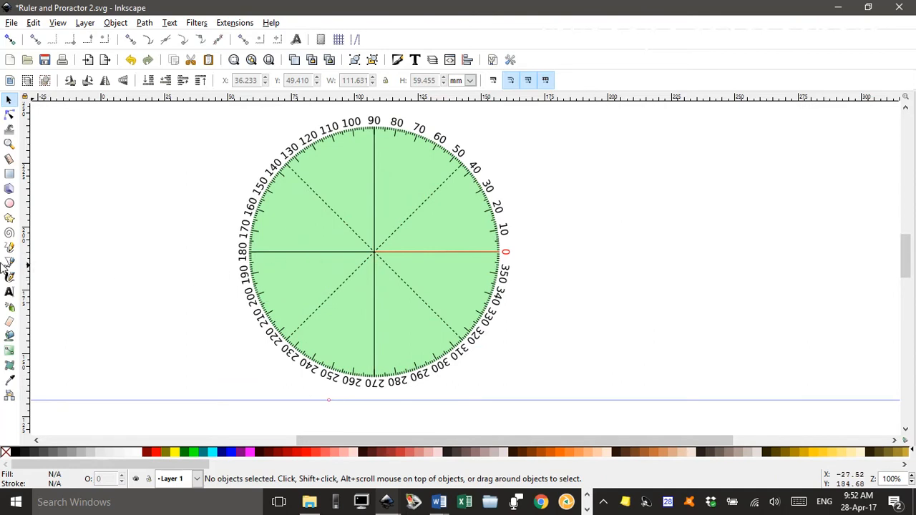
pyautogui.moveTo(10, 263)
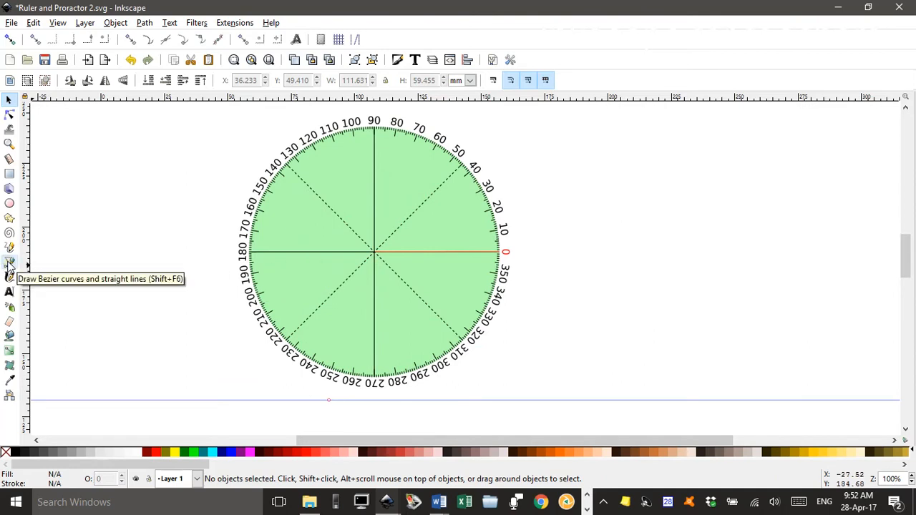
pyautogui.click(9, 262)
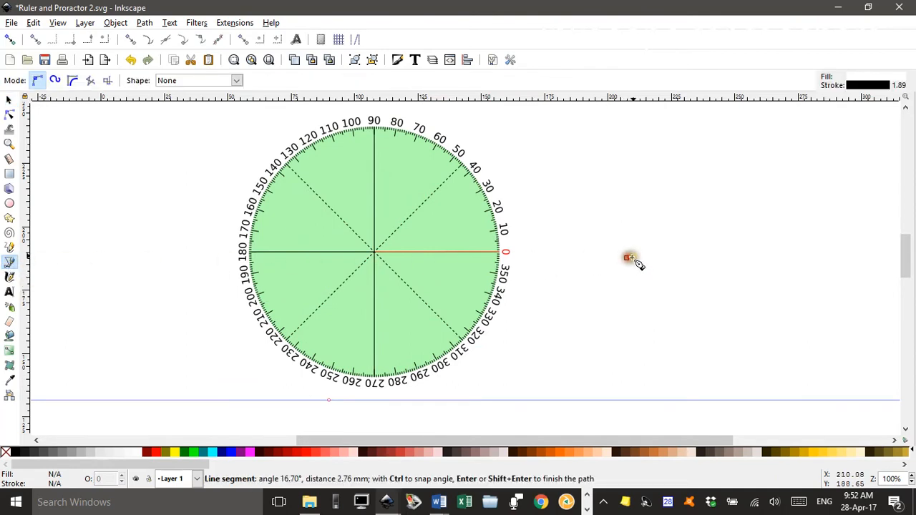
pyautogui.click(773, 170)
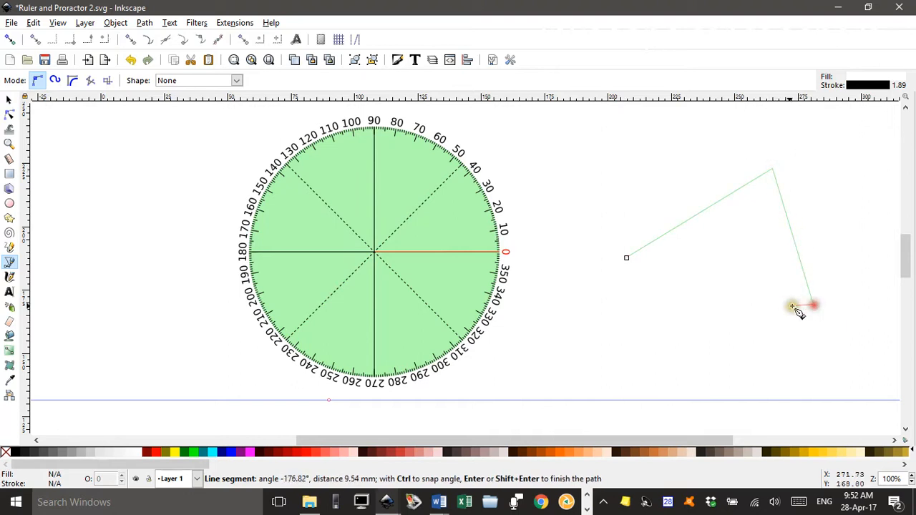
pyautogui.click(802, 306)
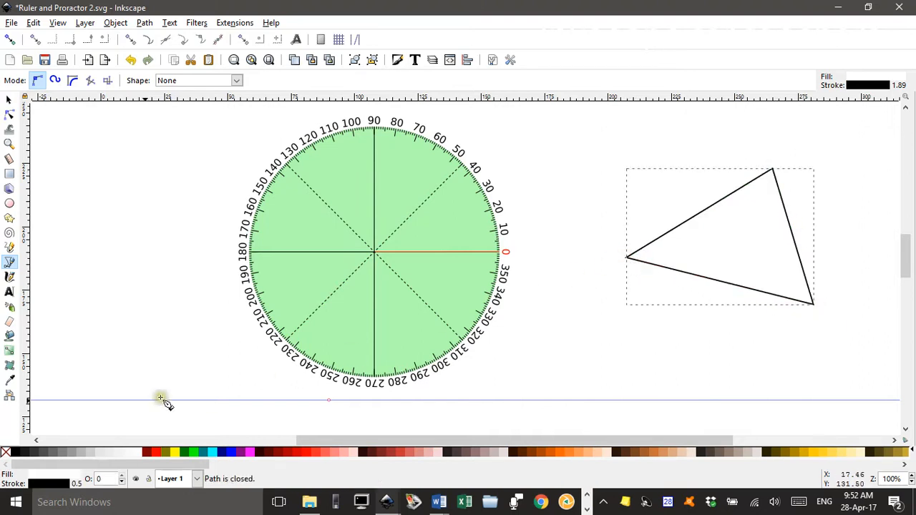
pyautogui.click(155, 453)
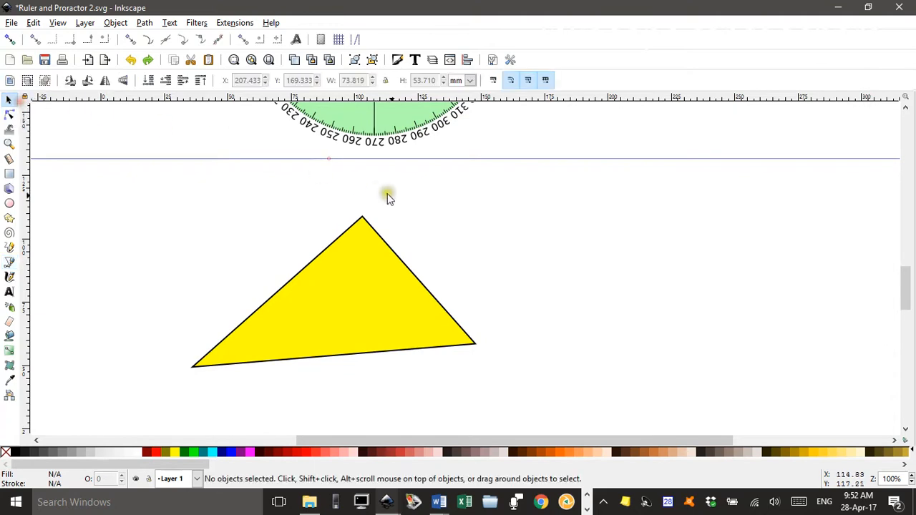
# - Scroll down to bring the triangle and ruler into view
pyautogui.scroll(-3)
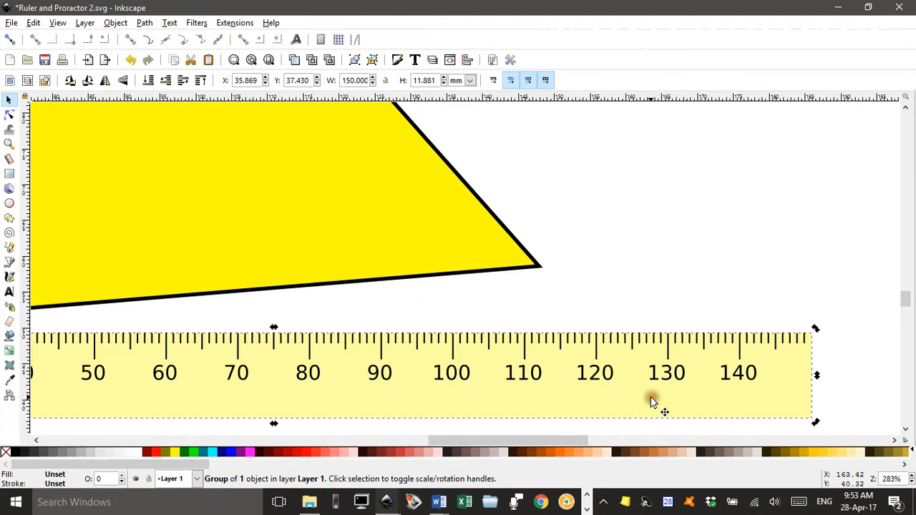
pyautogui.moveTo(651, 401); pyautogui.dragTo(760, 257)
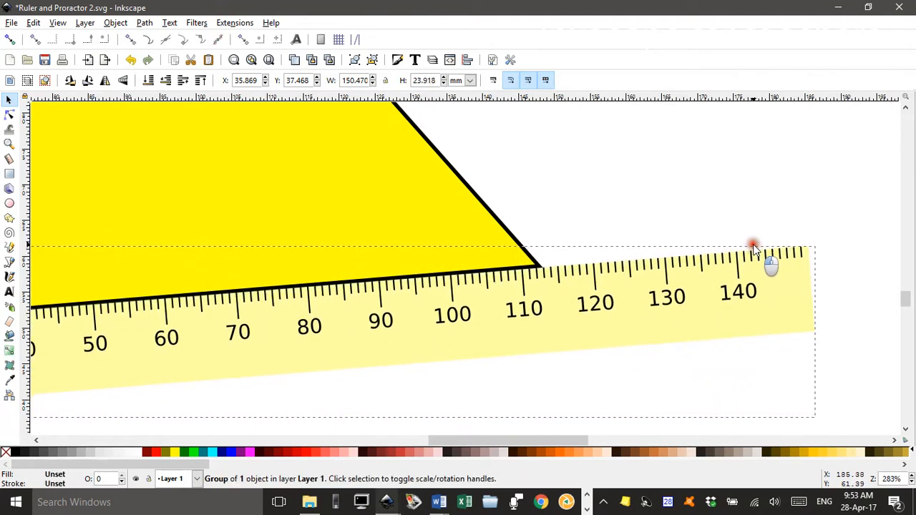
pyautogui.click(752, 243)
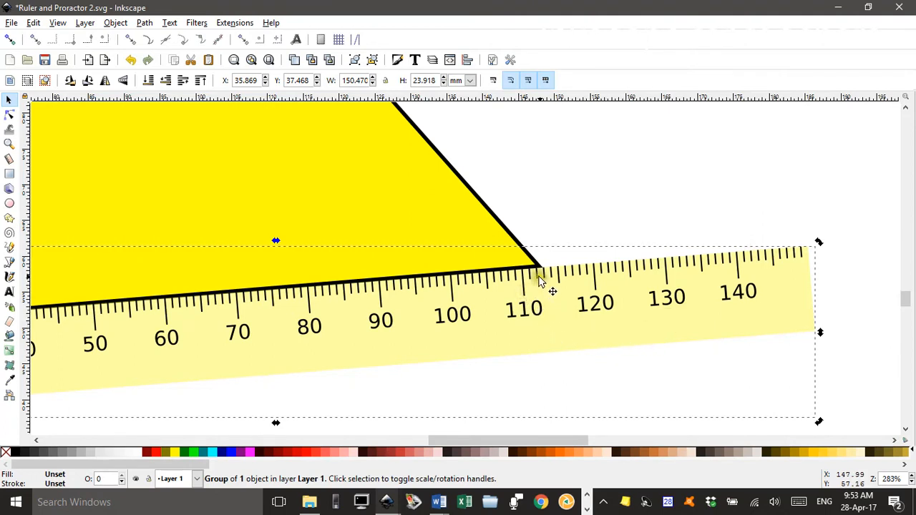
pyautogui.moveTo(546, 282)
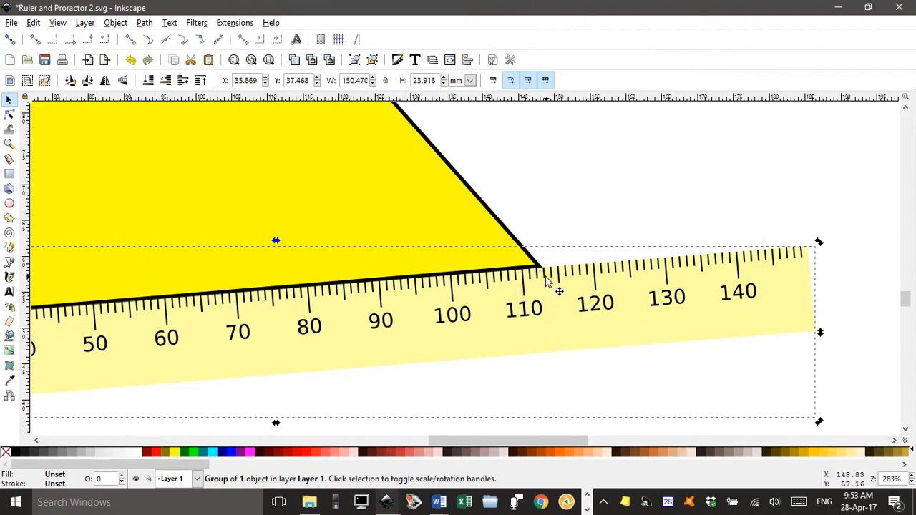
pyautogui.moveTo(483, 286)
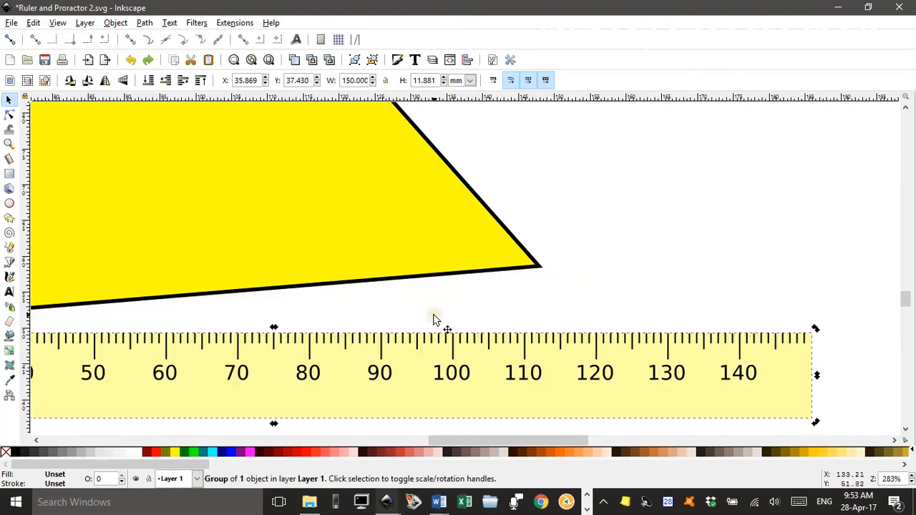
pyautogui.moveTo(437, 318); pyautogui.dragTo(429, 307)
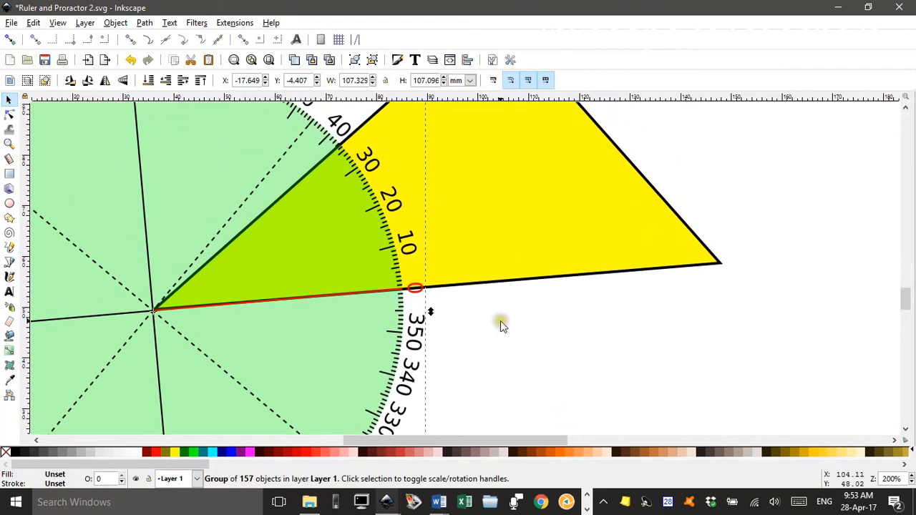
pyautogui.moveTo(350, 157)
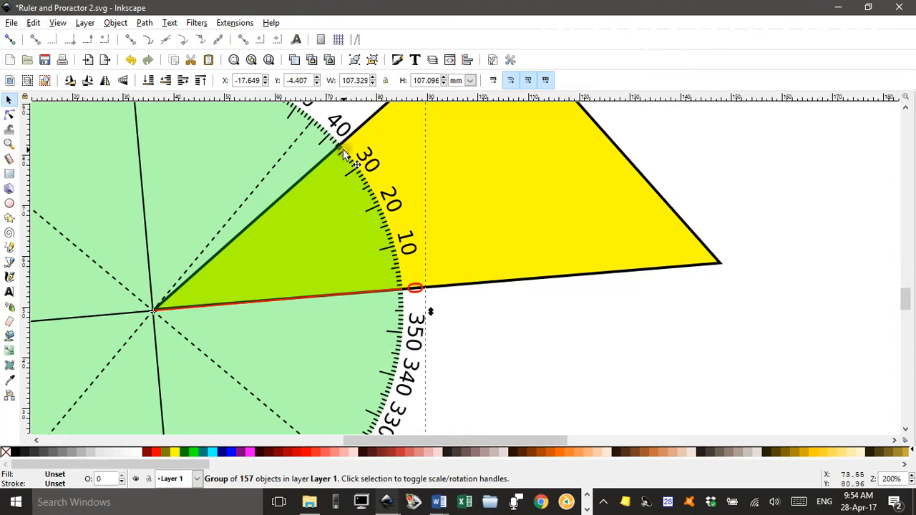
pyautogui.moveTo(465, 261)
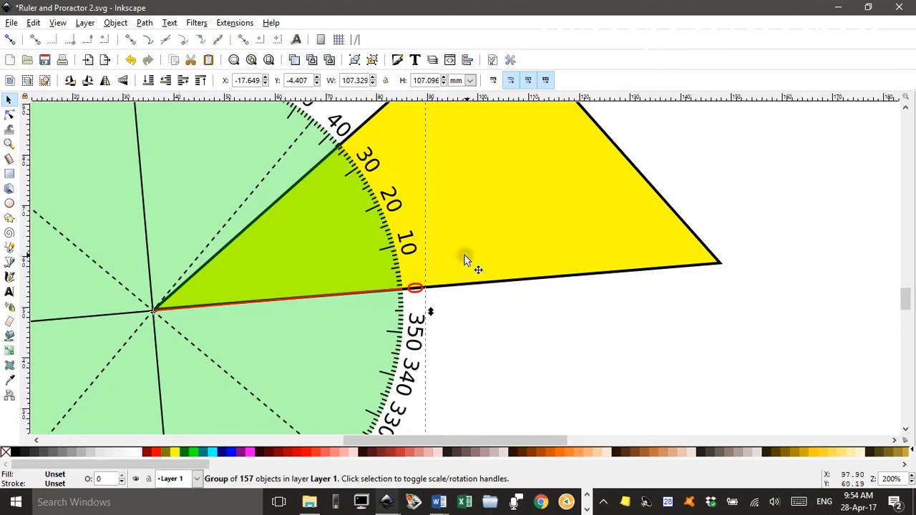
pyautogui.moveTo(397, 258)
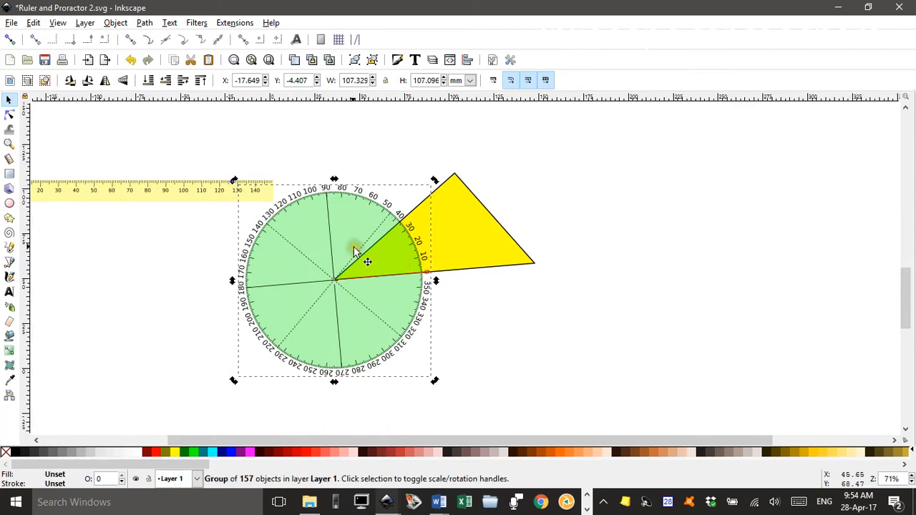
# - Centre the protractor on the top corner and rotate its zero onto the left edge
pyautogui.moveTo(367, 262); pyautogui.dragTo(445, 143)
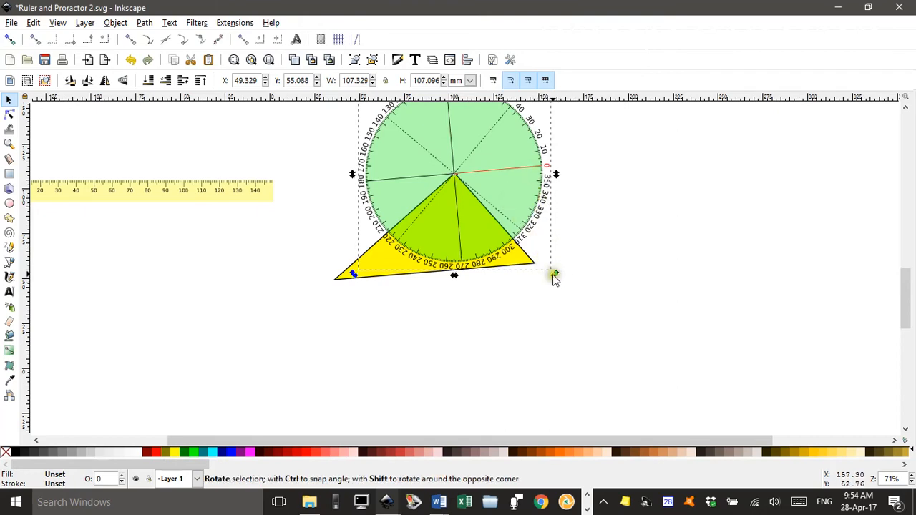
pyautogui.moveTo(557, 276); pyautogui.dragTo(418, 261)
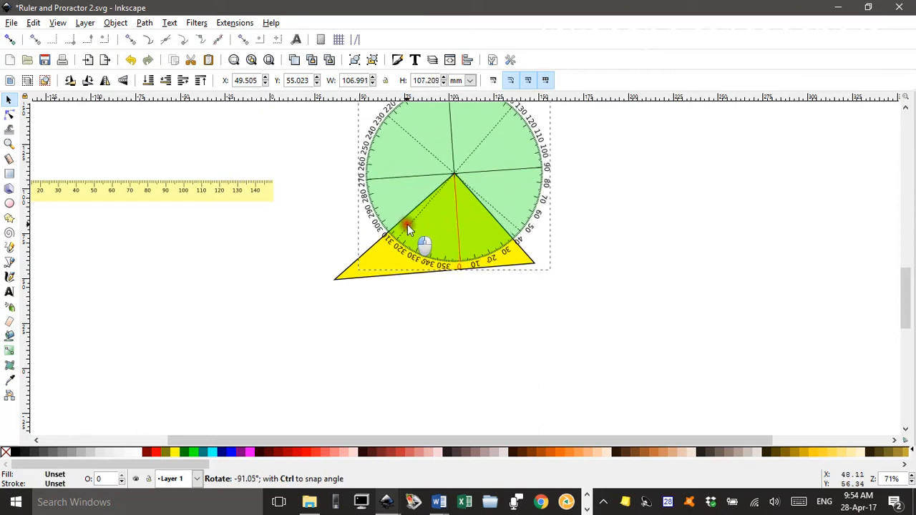
pyautogui.moveTo(407, 229); pyautogui.dragTo(315, 218)
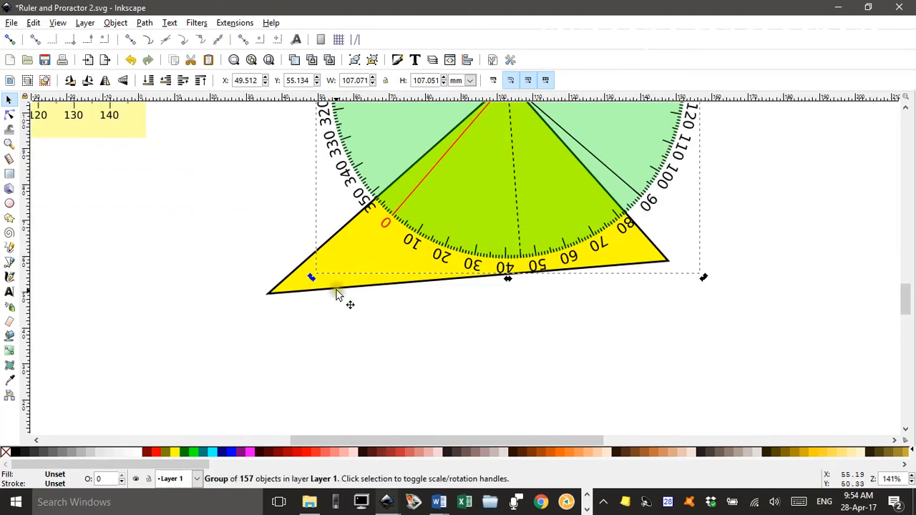
pyautogui.moveTo(311, 278); pyautogui.dragTo(301, 272)
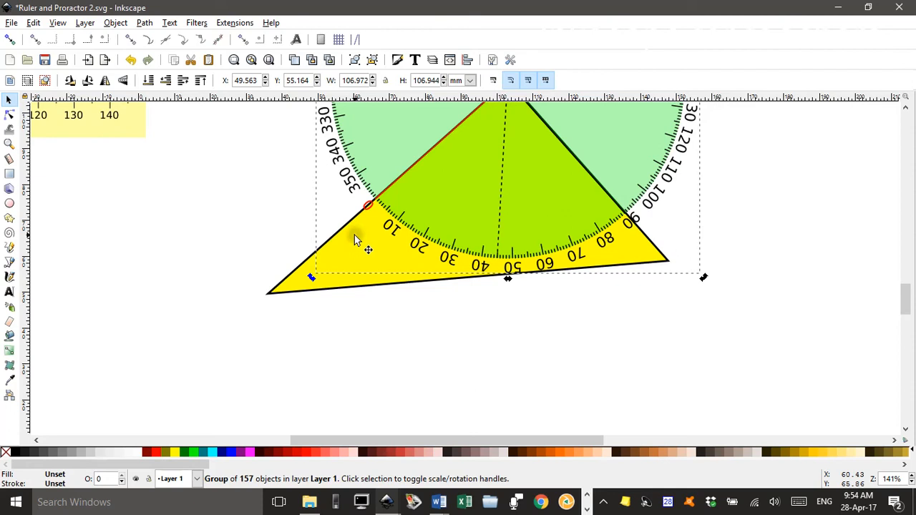
pyautogui.moveTo(465, 239)
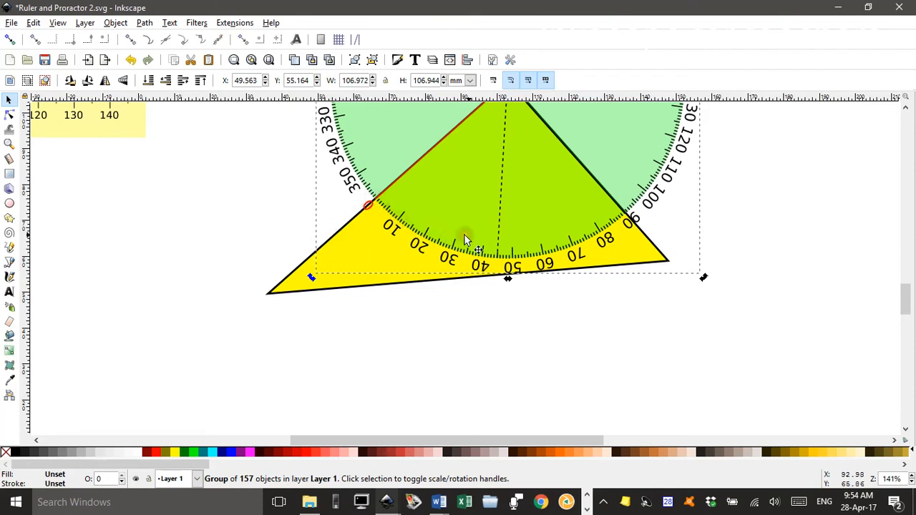
pyautogui.moveTo(554, 245)
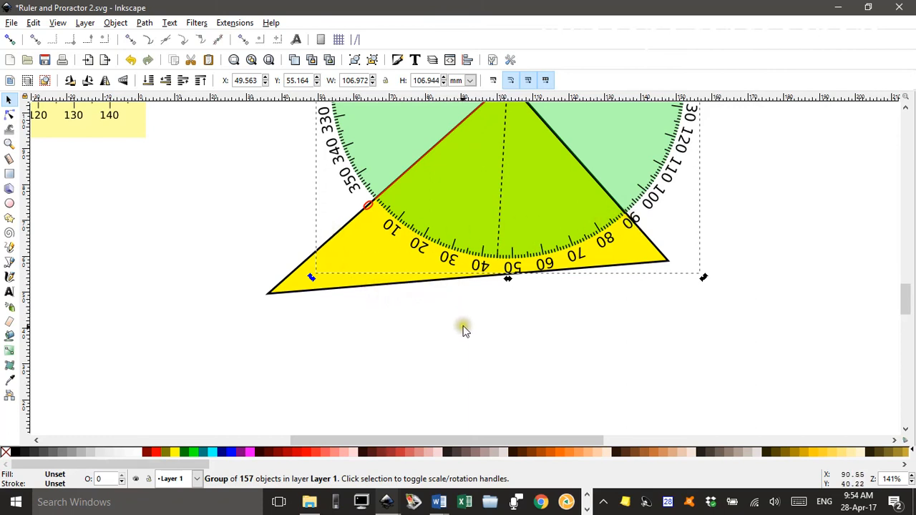
pyautogui.moveTo(365, 354)
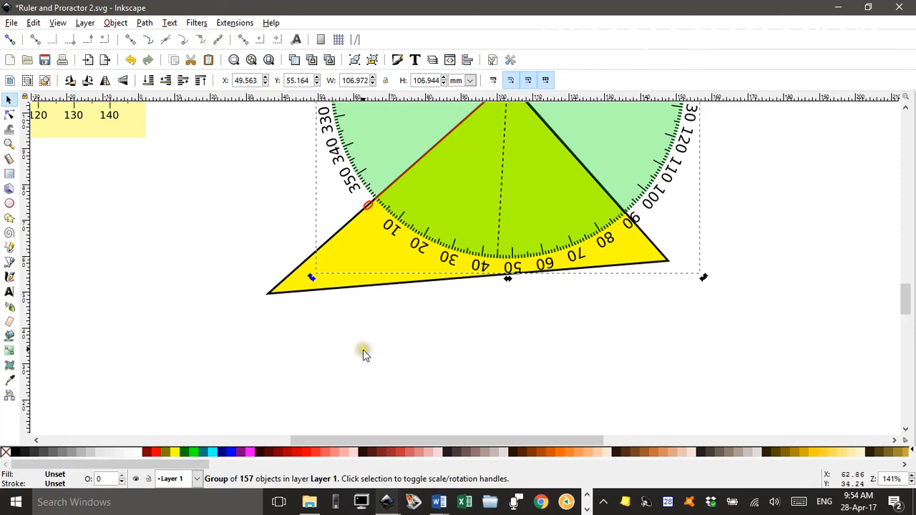
pyautogui.moveTo(225, 244)
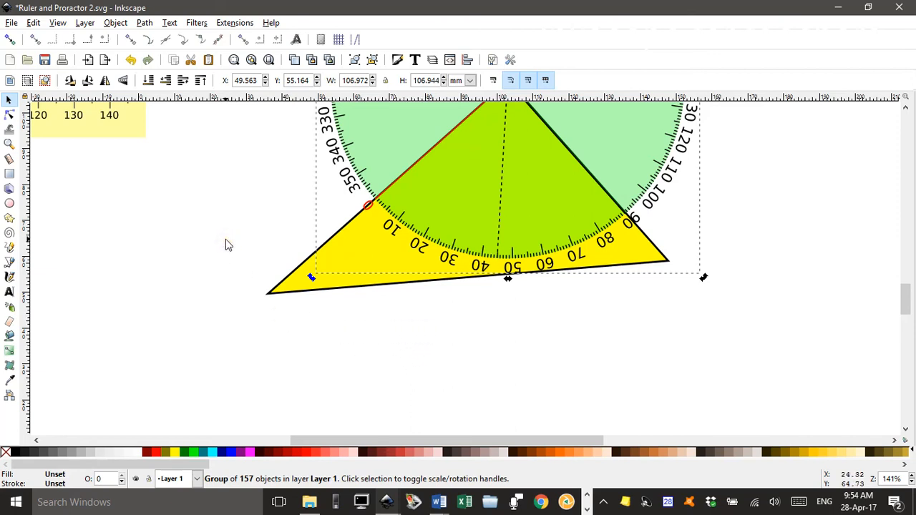